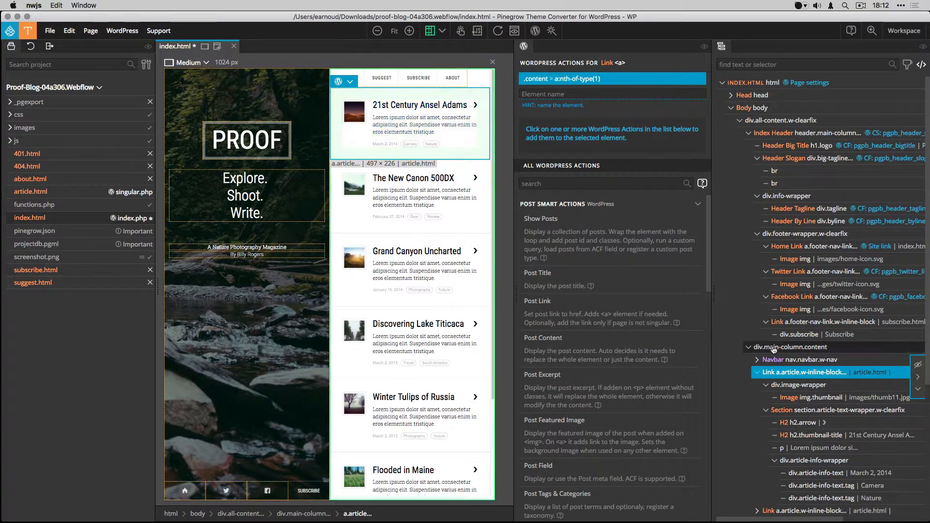
- Add Show Posts to div.main-column.content with a.article as the repeated loop item
click(788, 346)
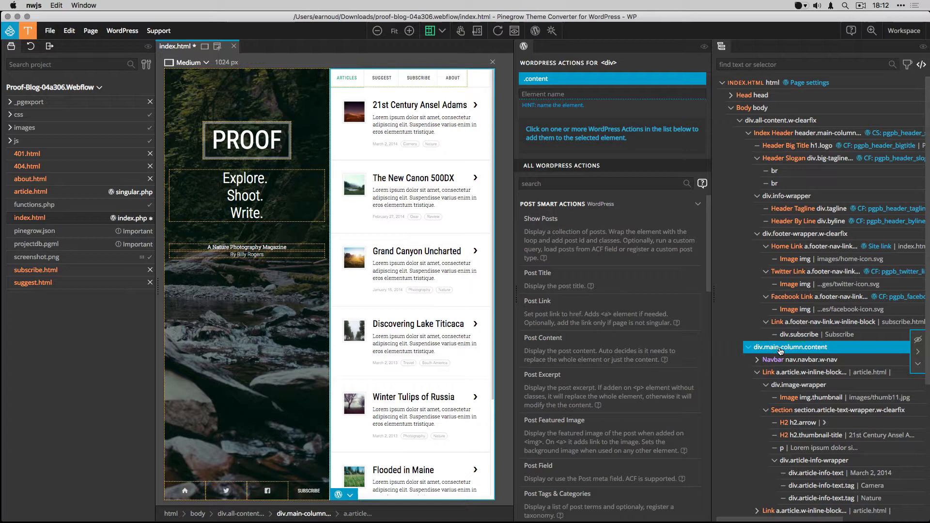
mouse_move(546, 222)
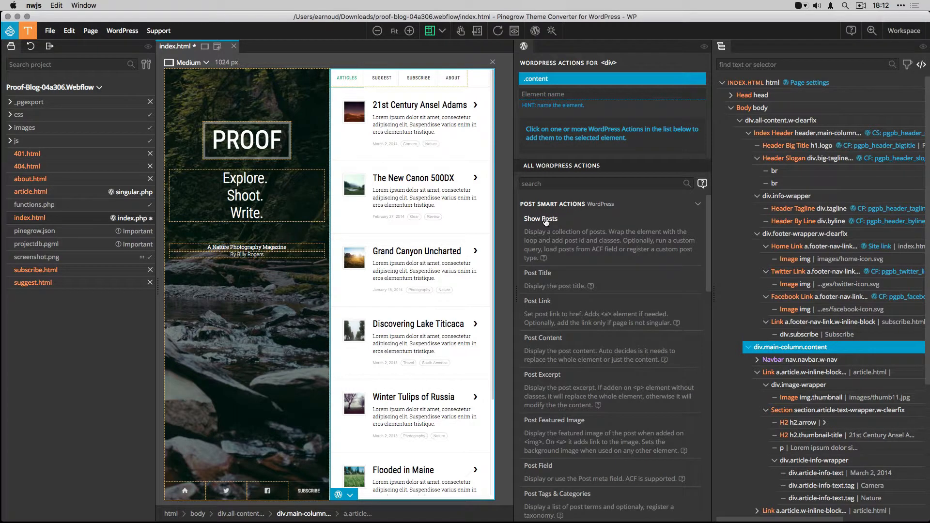
click(541, 219)
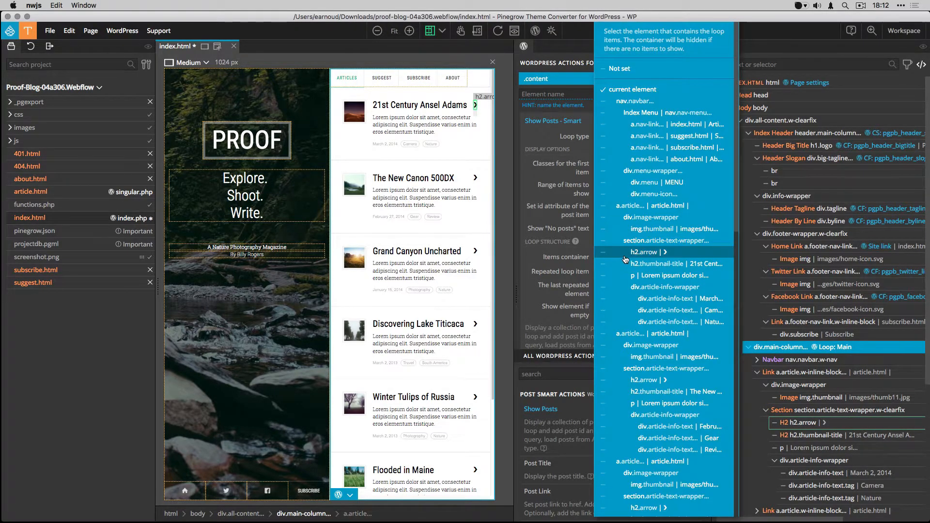
mouse_move(634, 89)
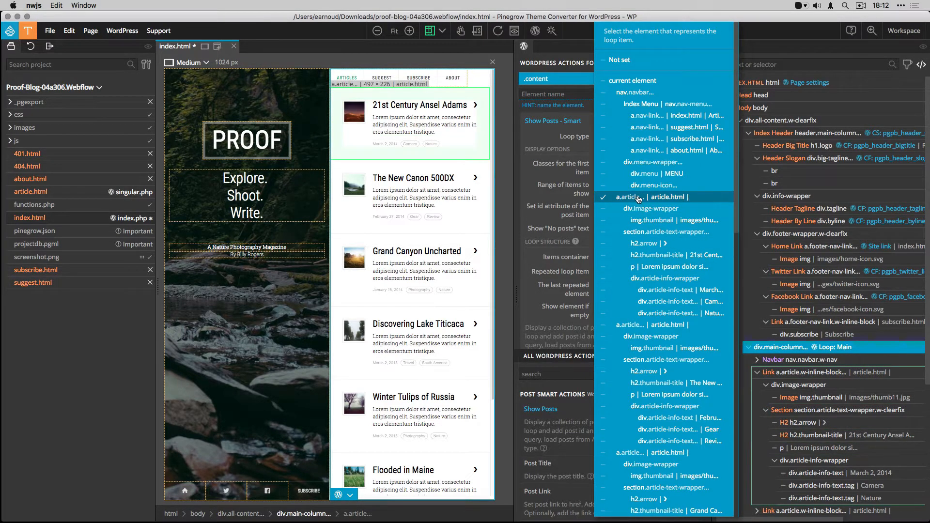
click(636, 197)
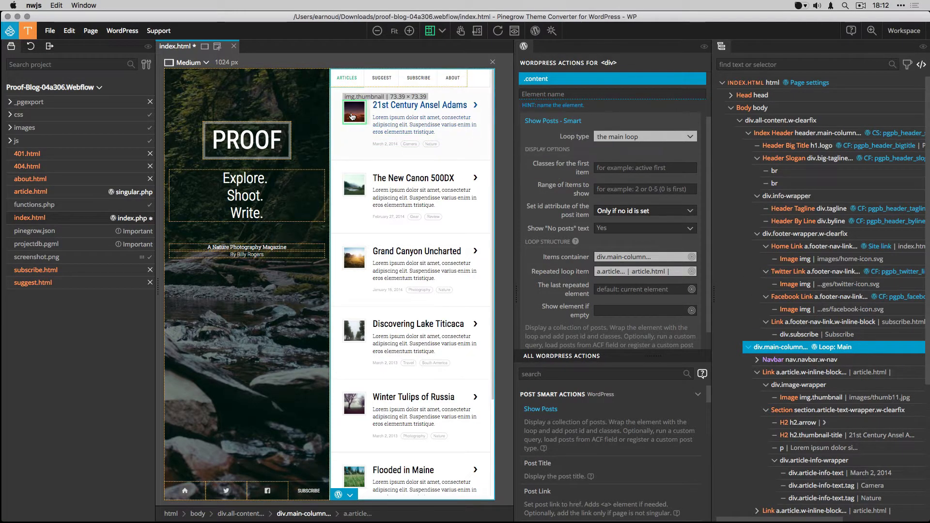
- Bind the thumbnail to Post Featured Image and the h2 heading to Post Title
click(354, 112)
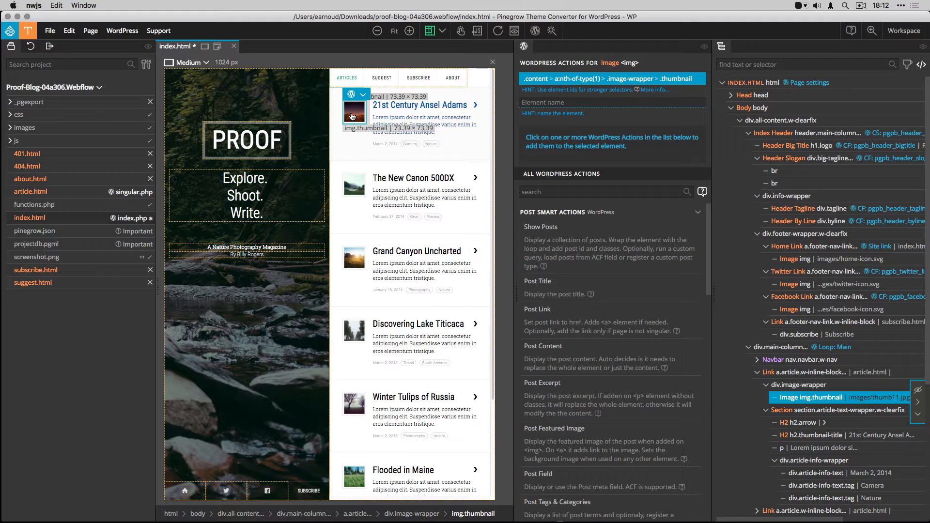
mouse_move(525, 235)
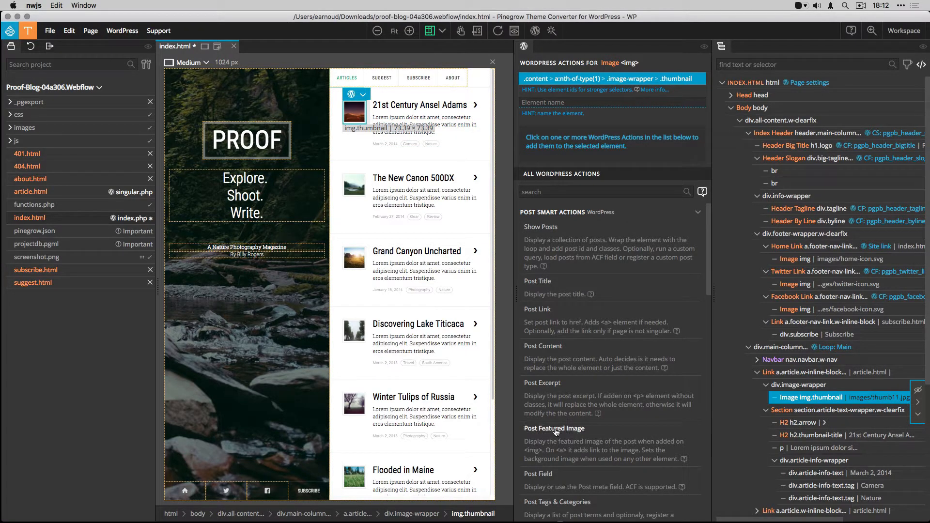
click(554, 428)
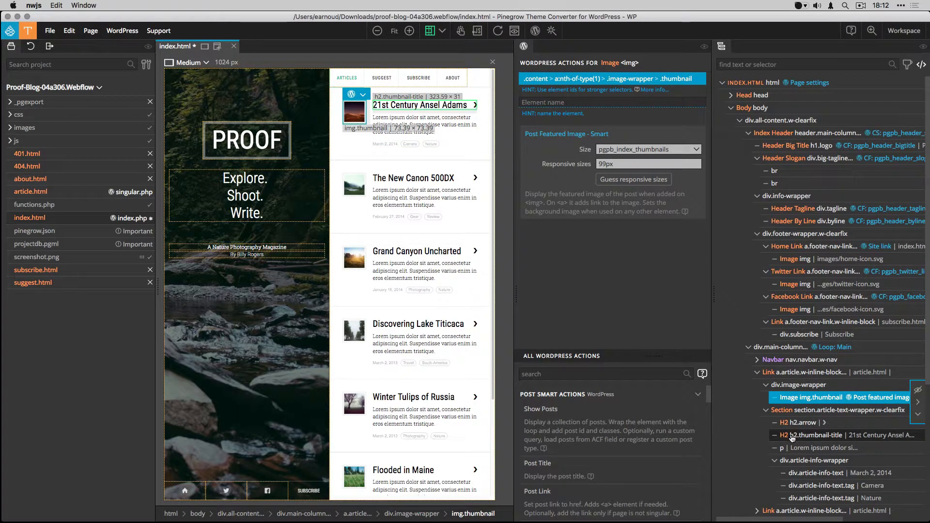
click(839, 435)
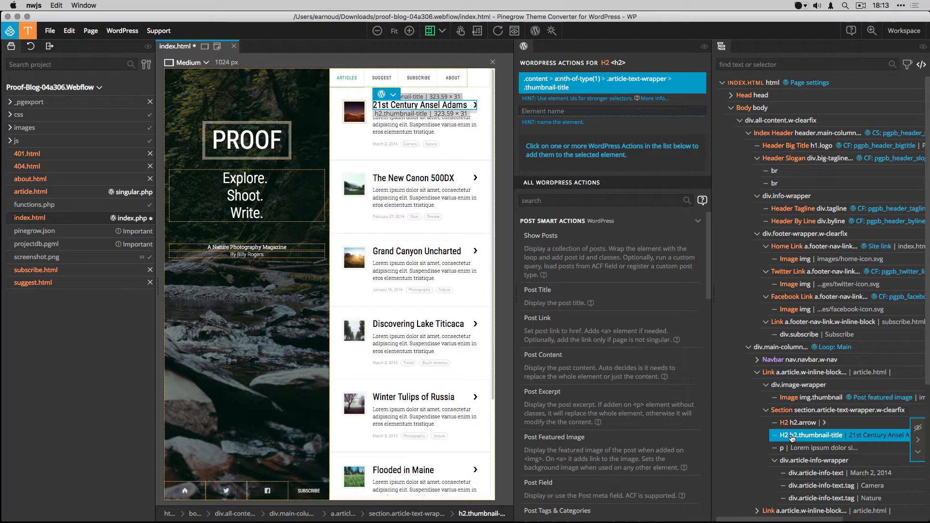
mouse_move(551, 295)
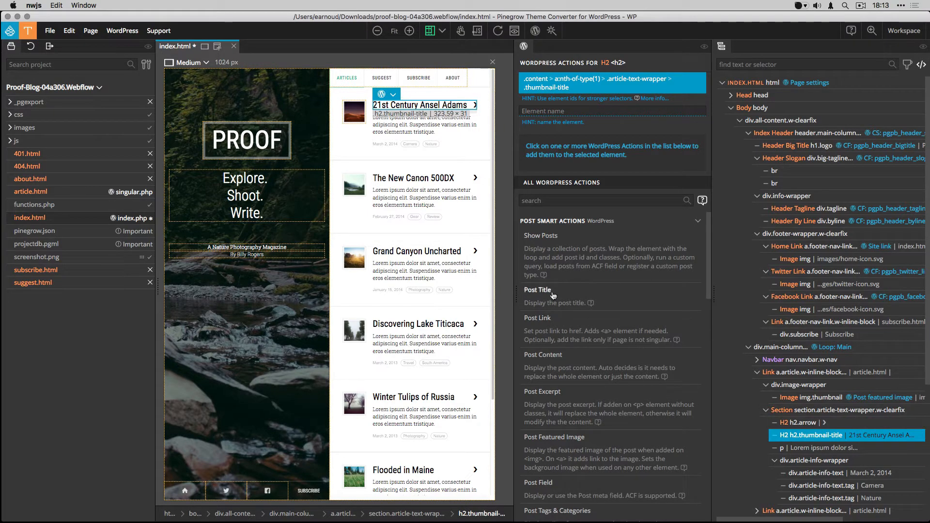
click(537, 289)
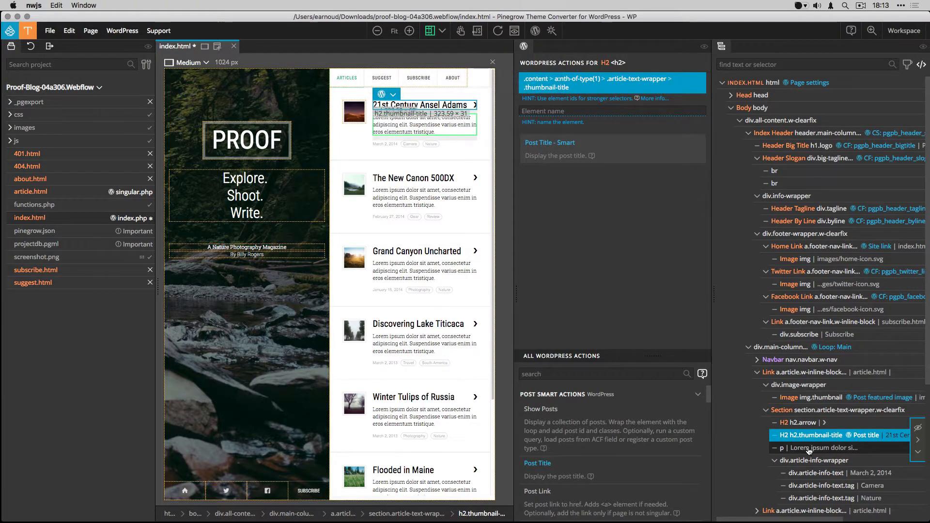
- Bind the Lorem ipsum paragraph to Post Excerpt and the March 2, 2014 text to Post Date
click(819, 447)
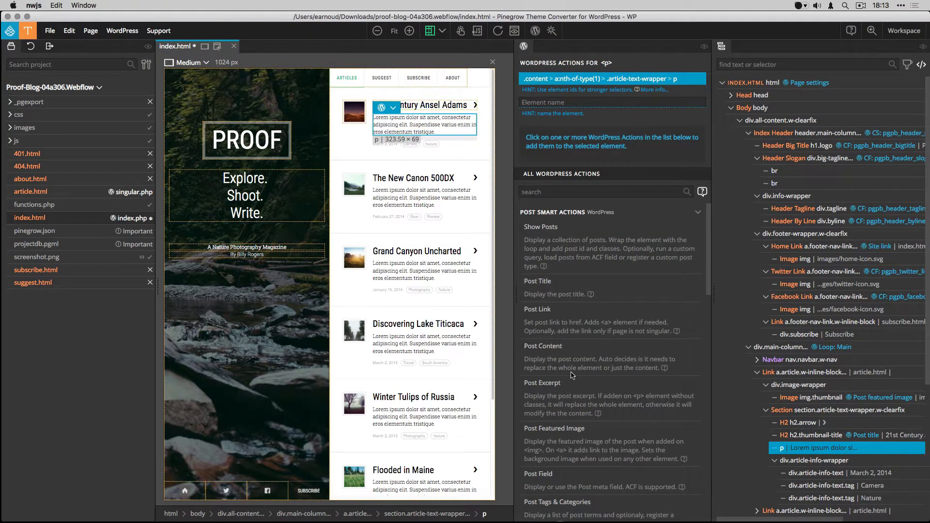
click(542, 383)
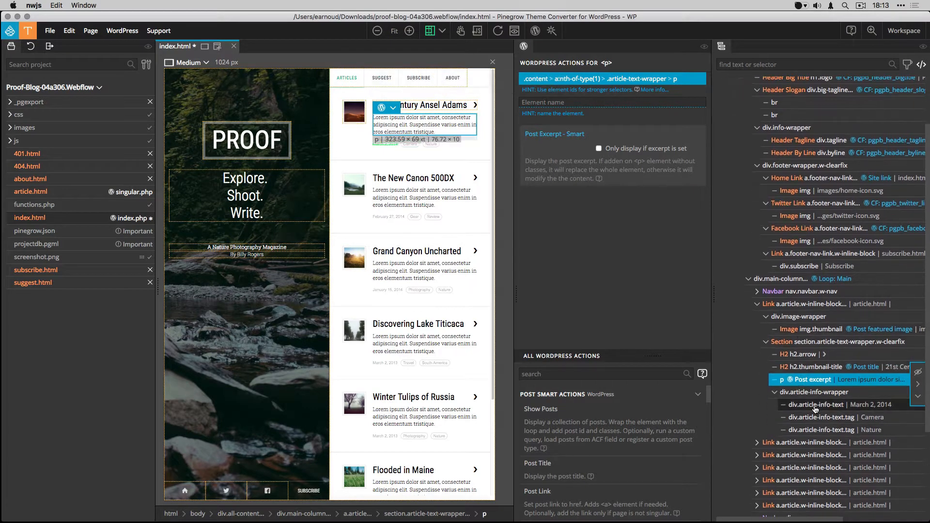
click(815, 405)
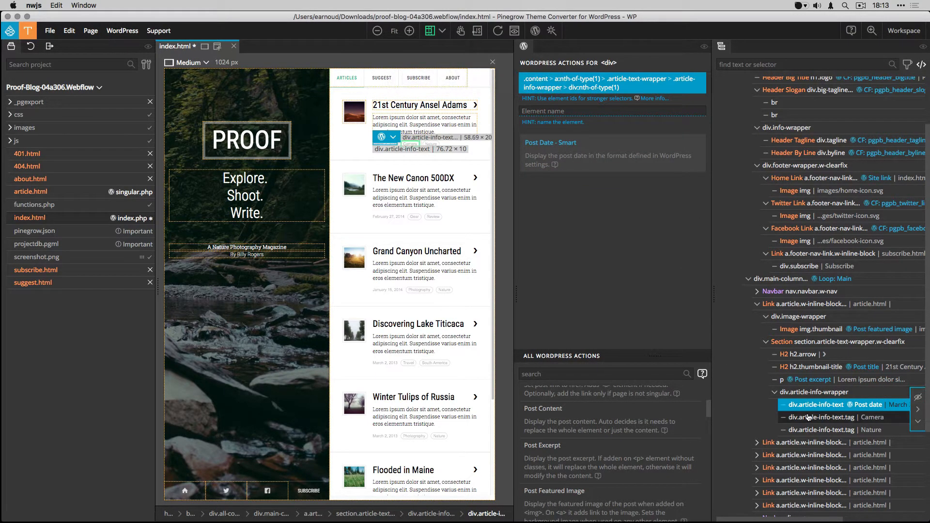
- Give the Camera tag Post Tags & Categories with taxonomy category, using itself as template
click(836, 417)
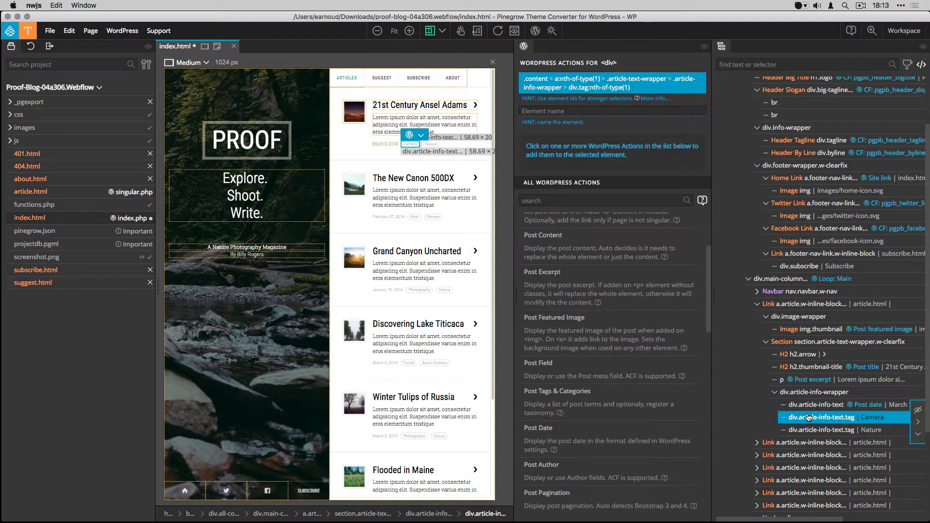
scroll(up, 3)
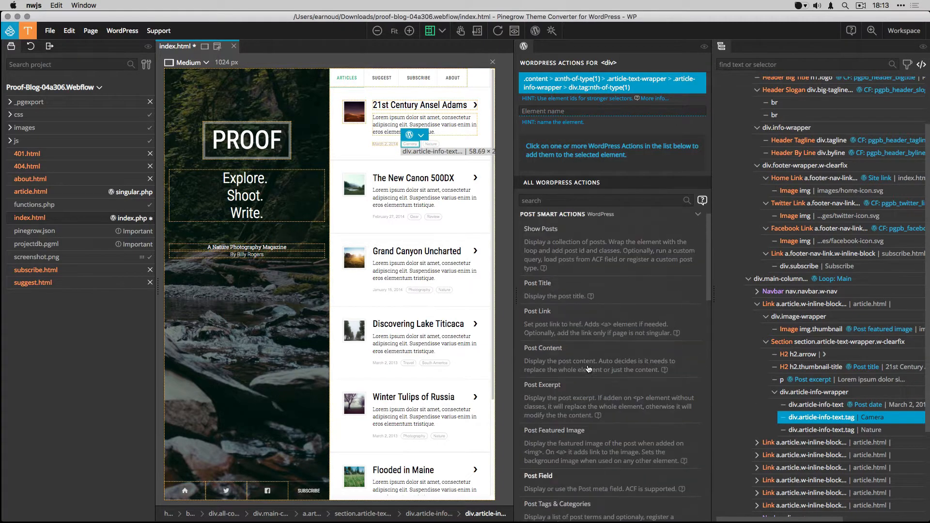
scroll(down, 3)
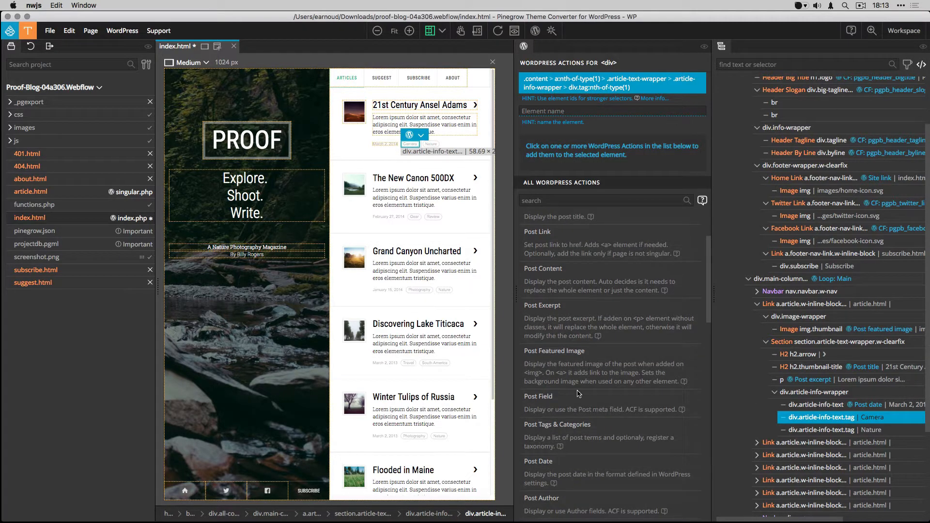
mouse_move(574, 426)
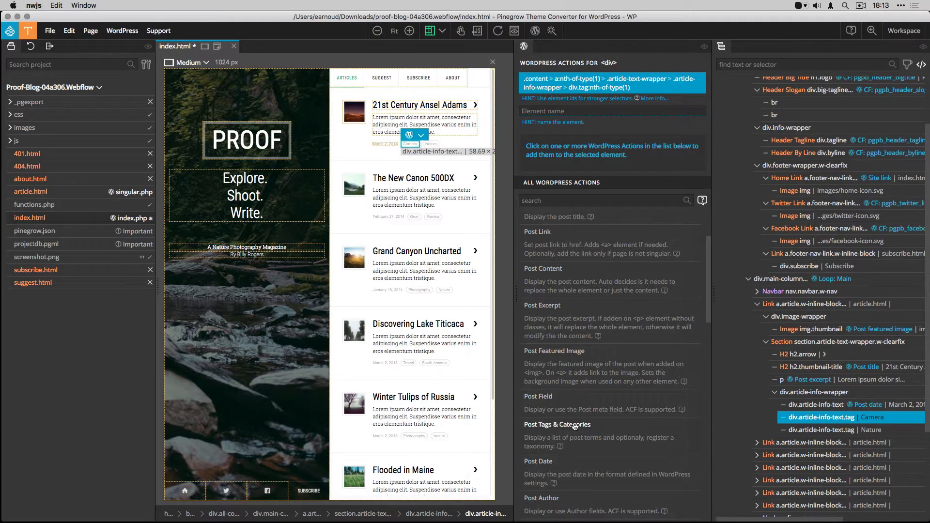
click(556, 424)
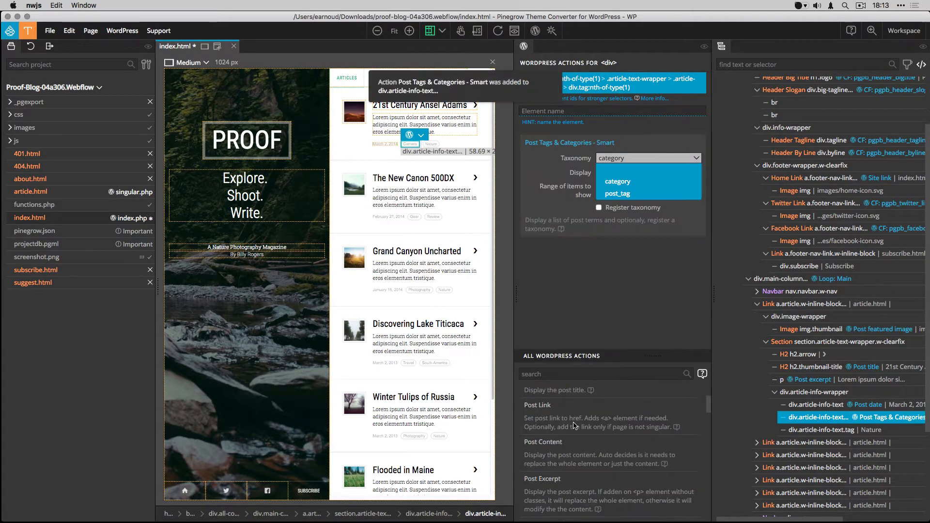
mouse_move(617, 181)
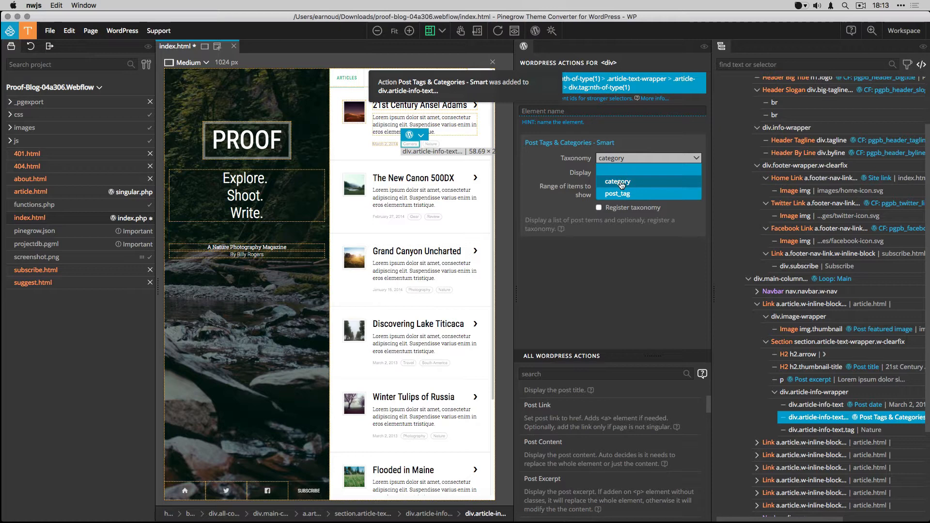
click(622, 179)
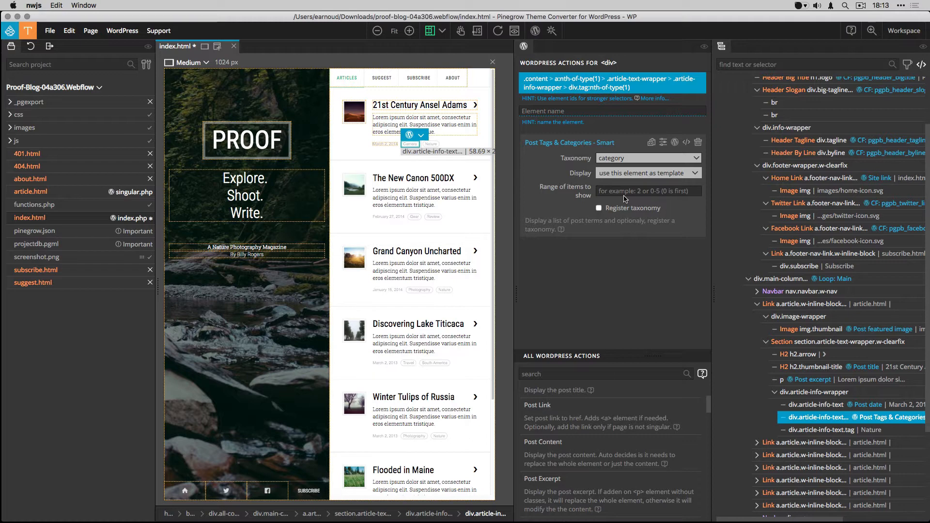
mouse_move(780, 335)
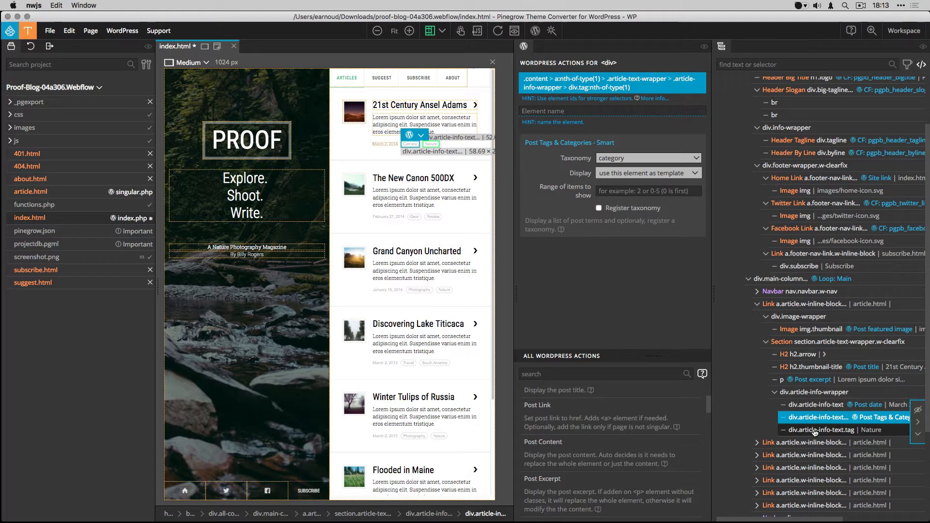
- Mark the sample tag text and the five extra article links as Don't Export
click(849, 429)
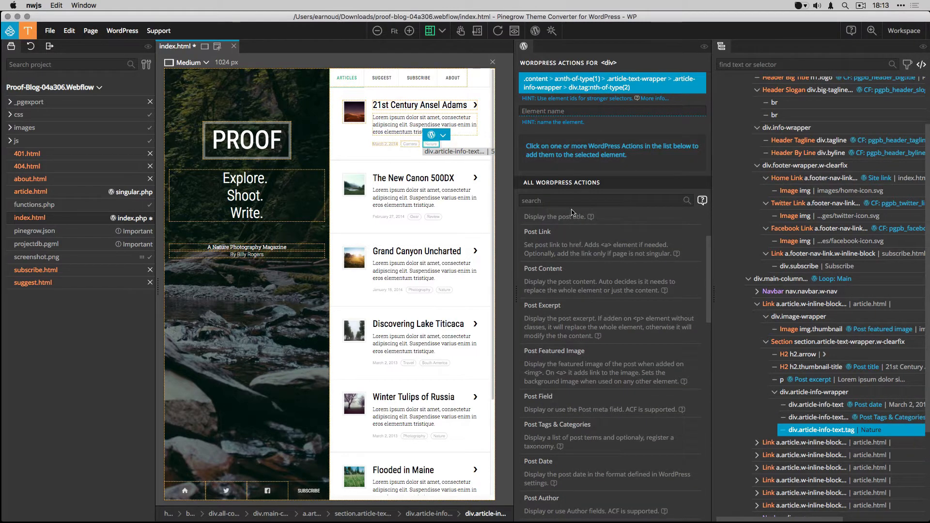
text(do)
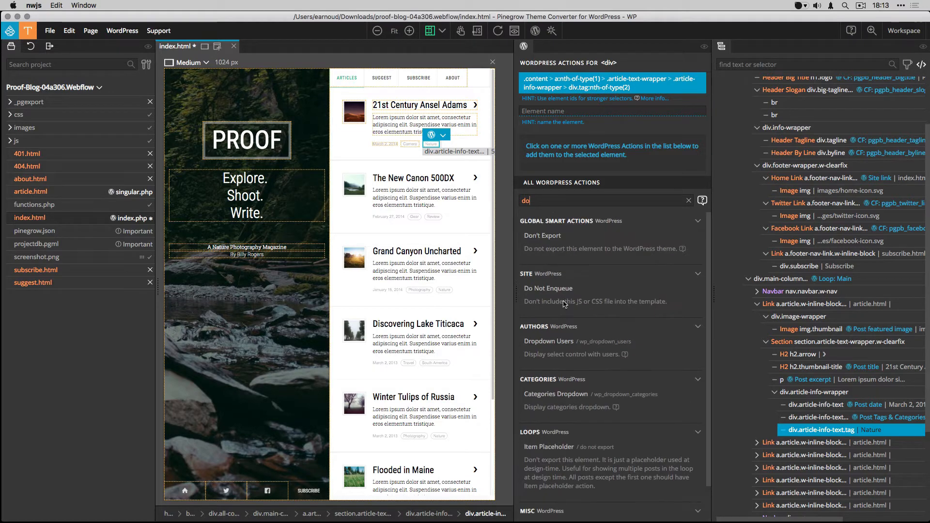
click(542, 235)
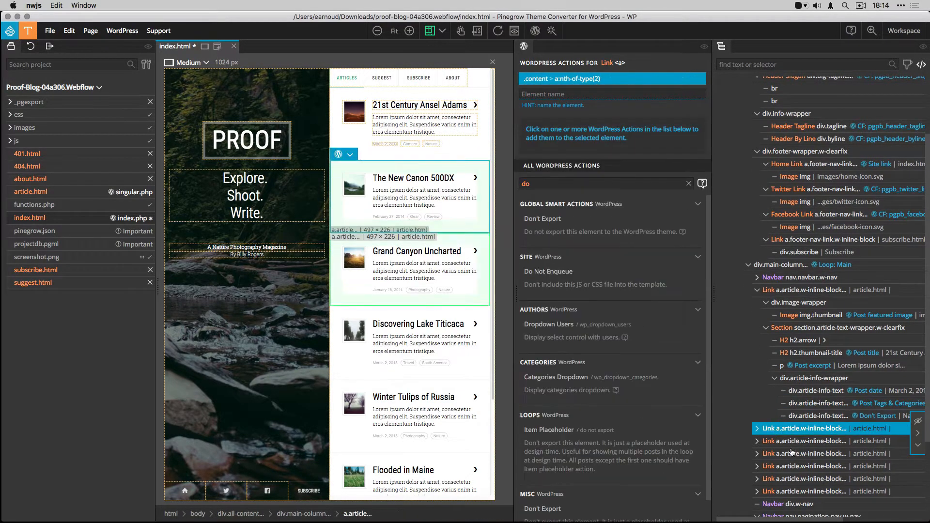
click(542, 218)
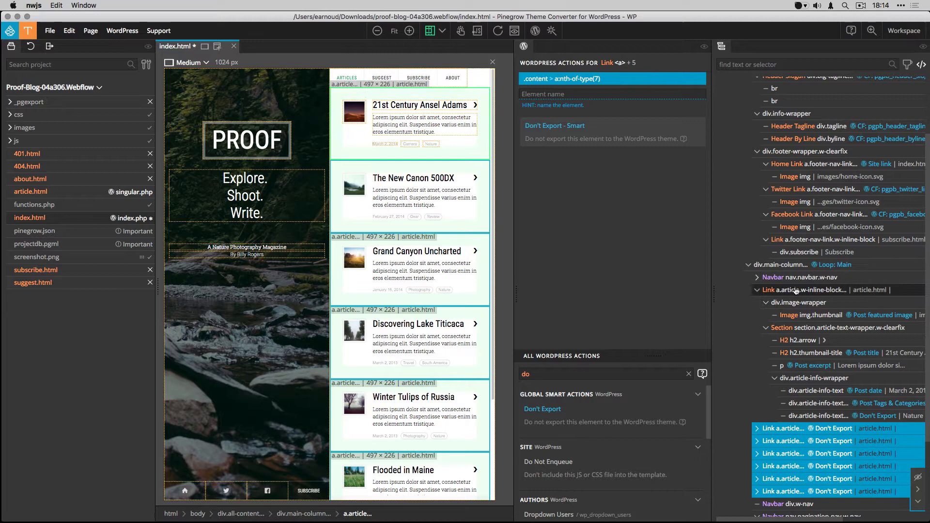
- Give the first article link the Post Link action
click(824, 290)
text(lin)
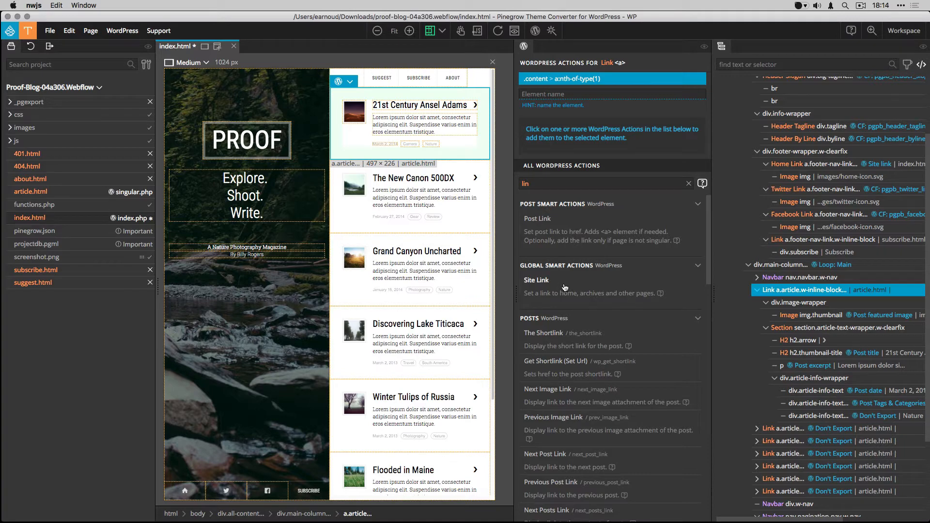
mouse_move(587, 239)
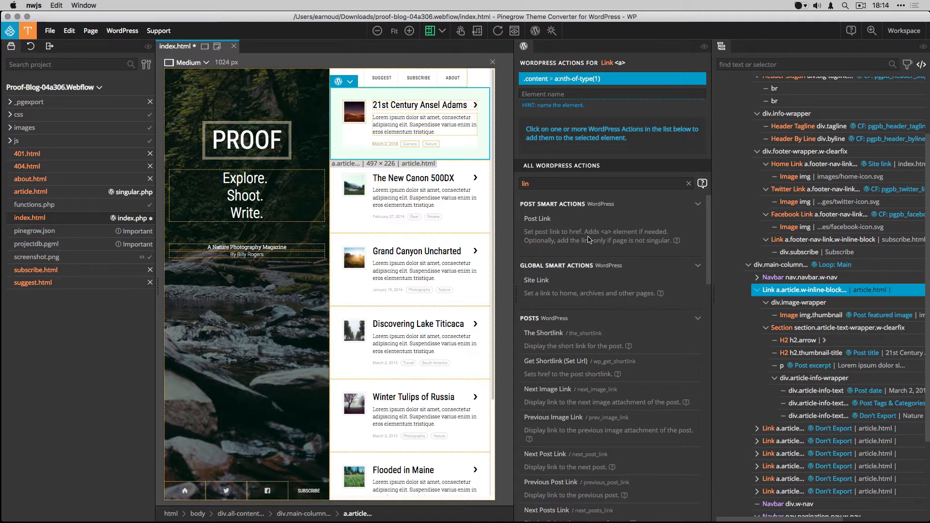
mouse_move(541, 222)
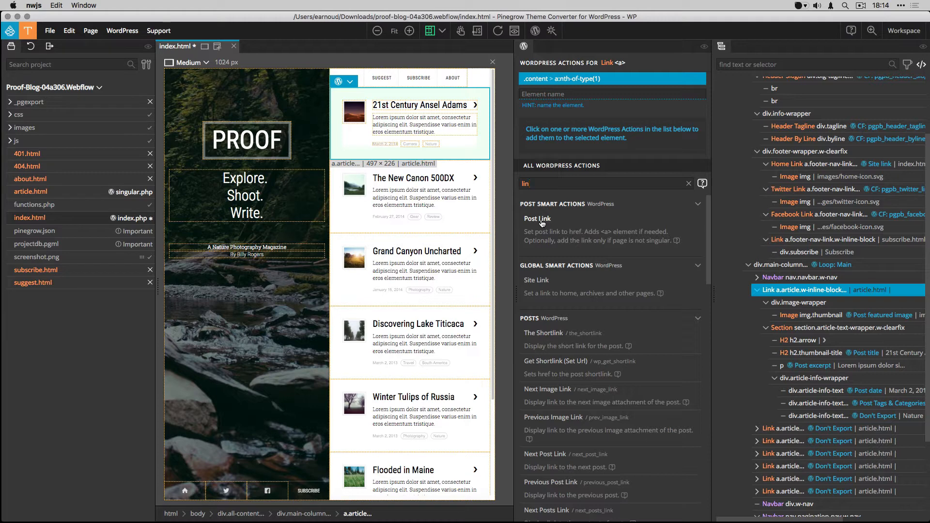
click(537, 218)
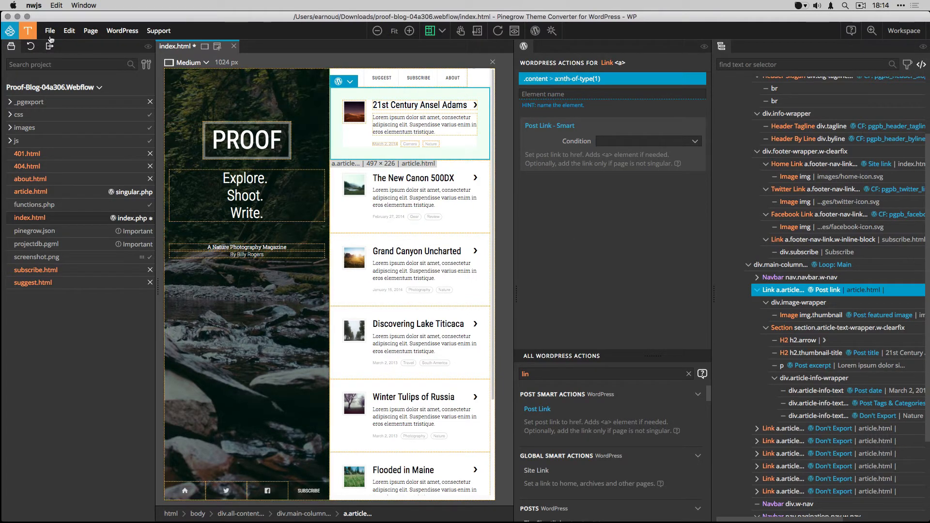
- Save the index page via File > Save
click(49, 30)
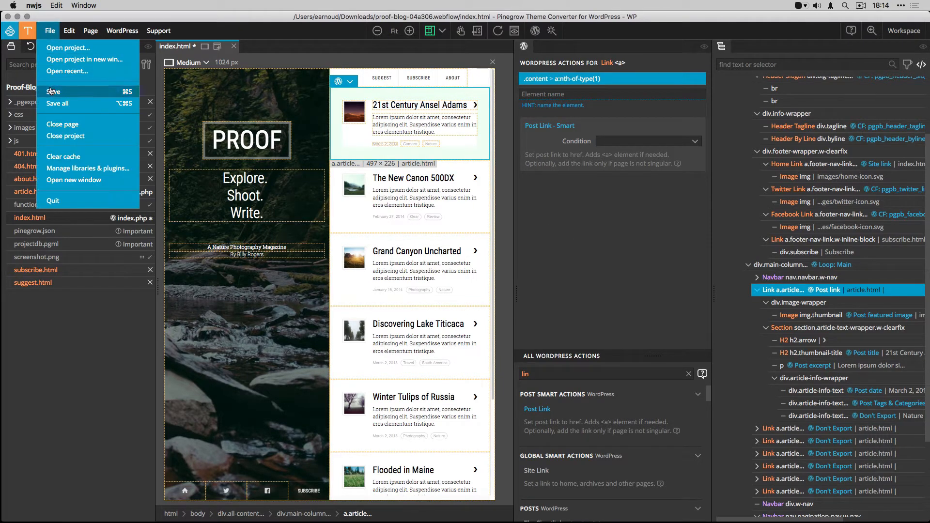
click(53, 91)
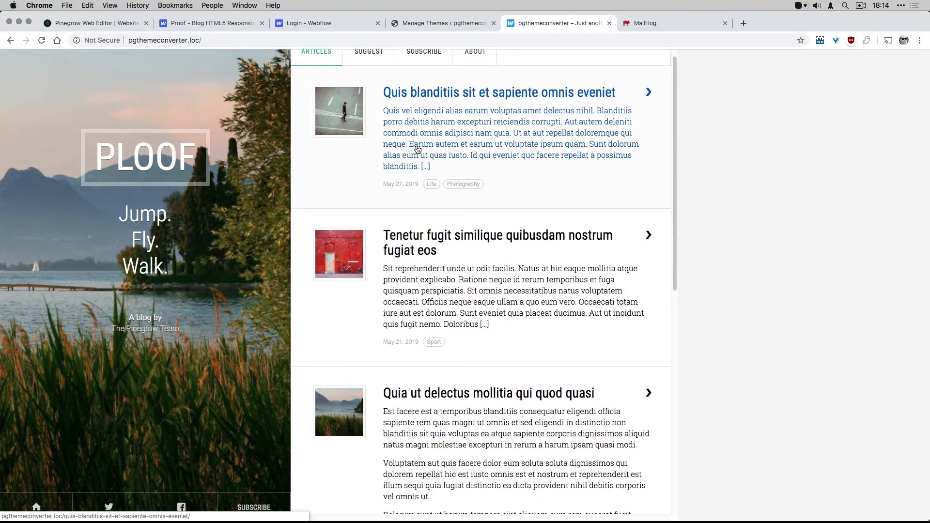
- Scroll through the local WordPress front page listing real posts
scroll(down, 3)
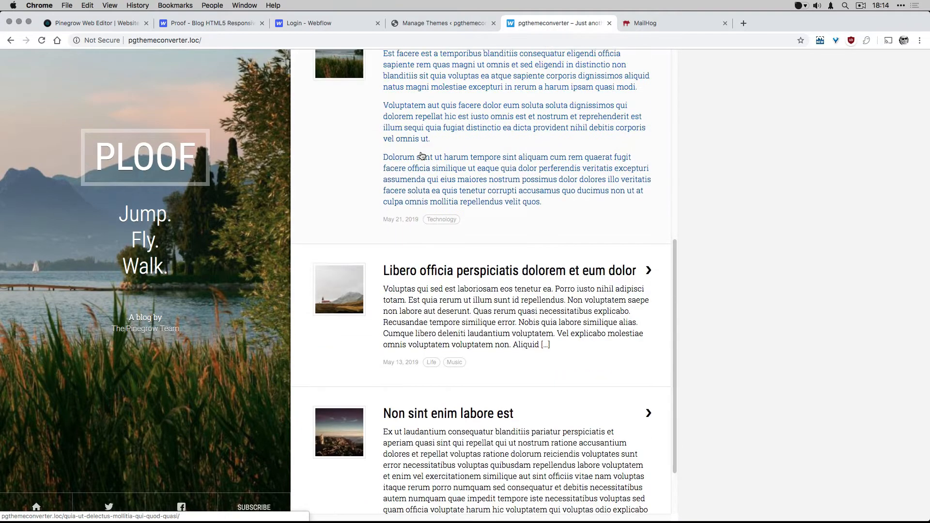
scroll(up, 3)
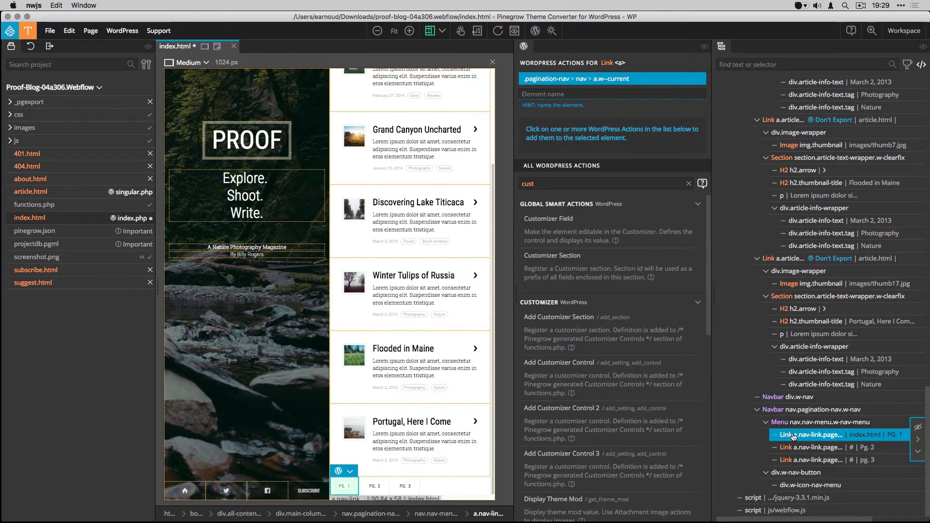
mouse_move(374, 486)
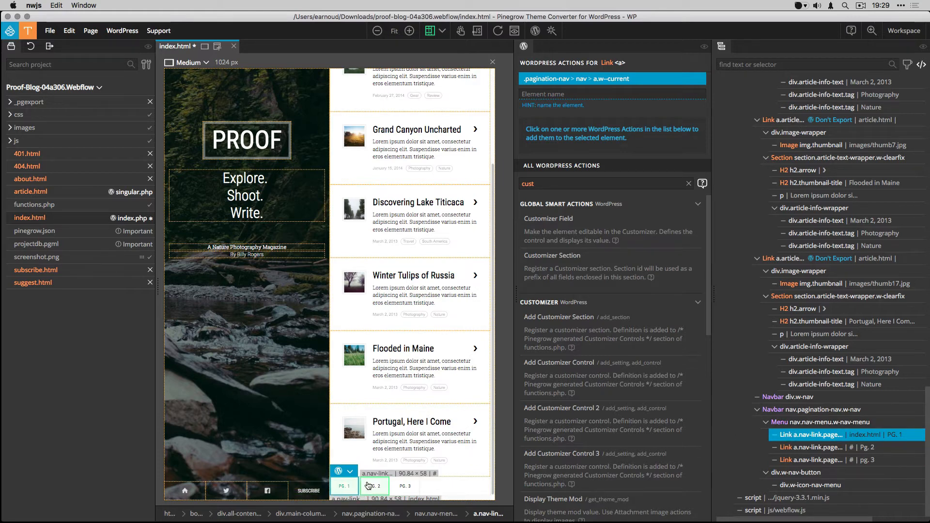
- Give the PG. 1 link Post Pagination with the current element as the page link
click(404, 485)
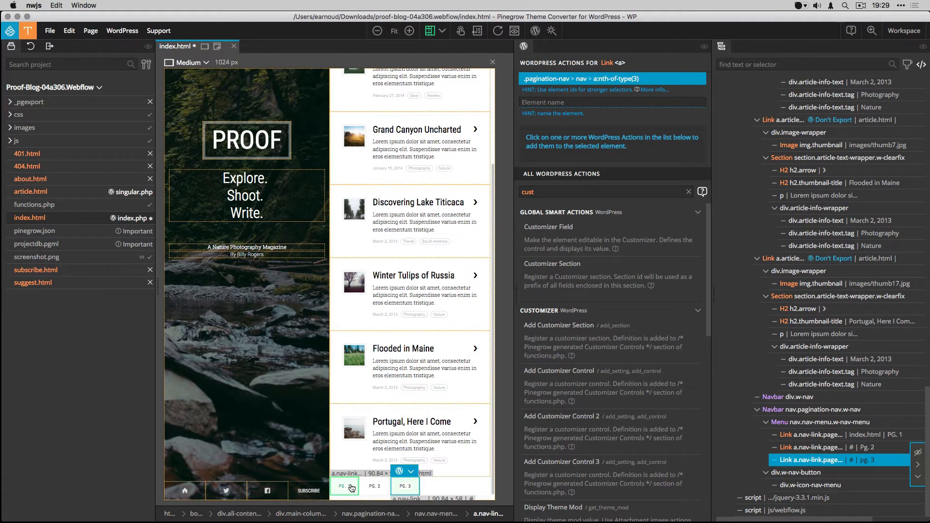
click(344, 485)
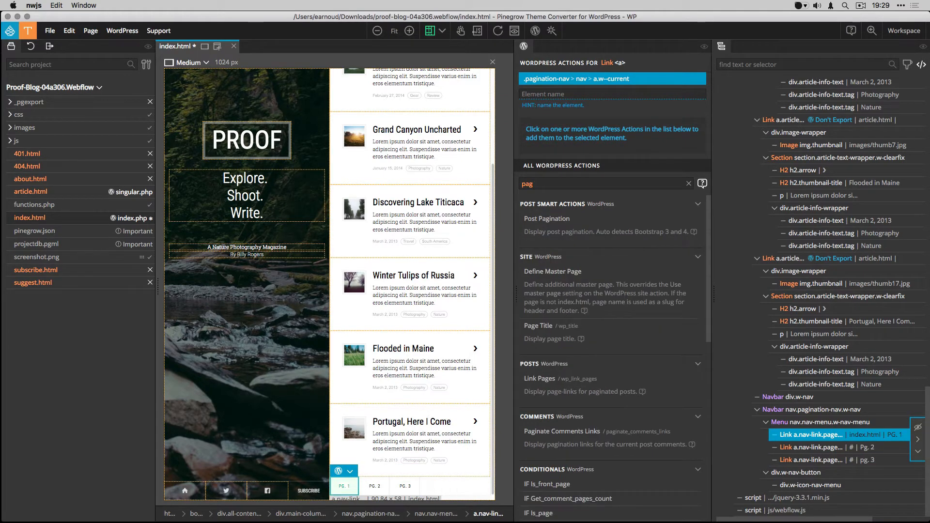
click(546, 218)
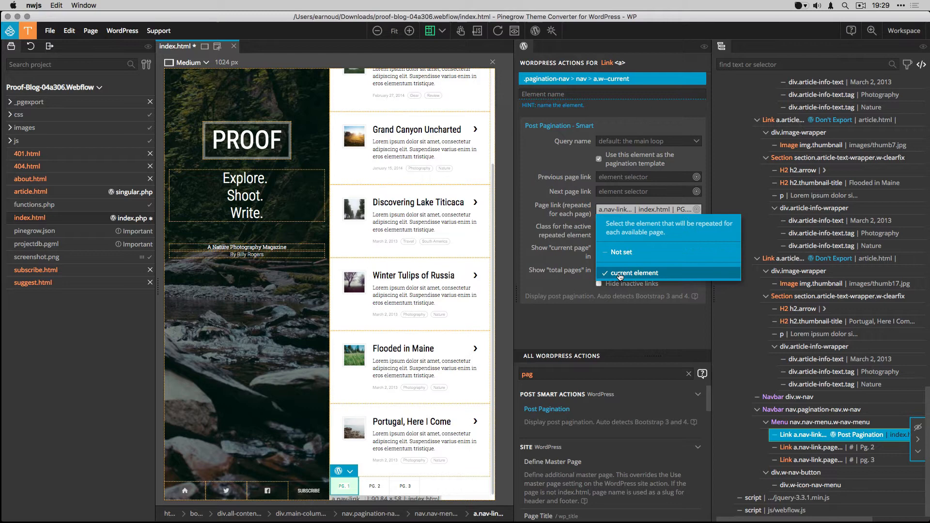
click(633, 273)
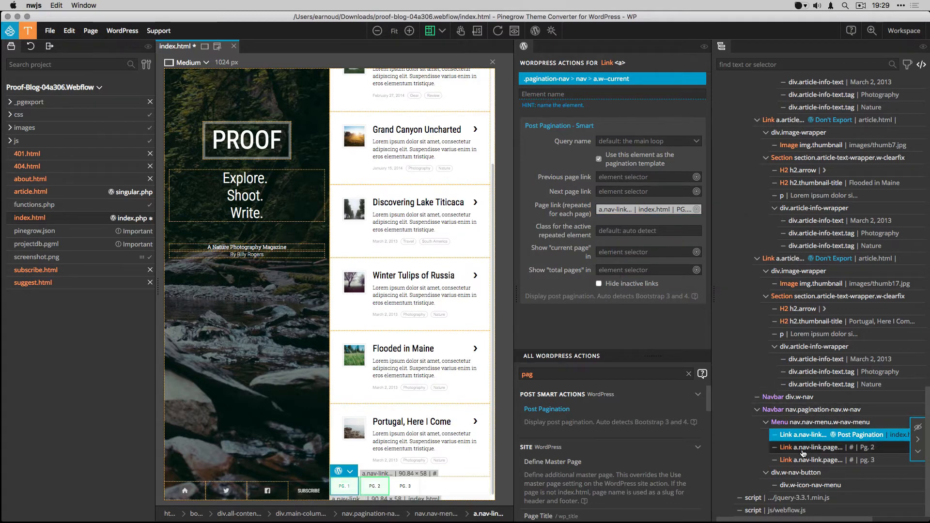
- Mark the PG. 2 and PG. 3 links as Don't Export
click(813, 447)
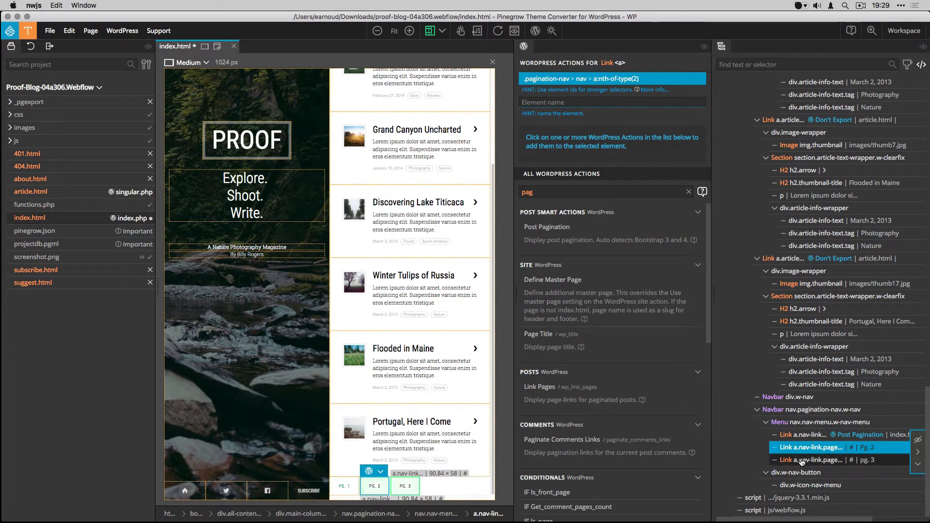
click(810, 459)
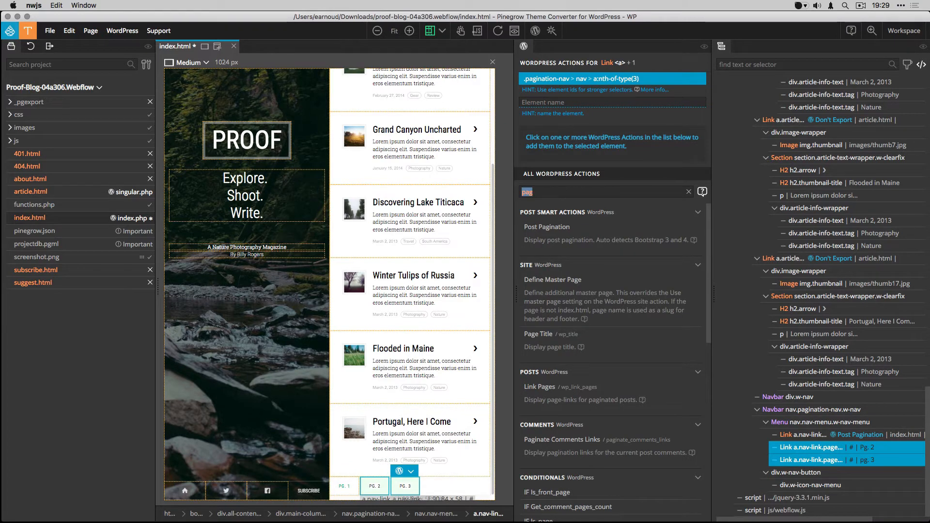
text(don)
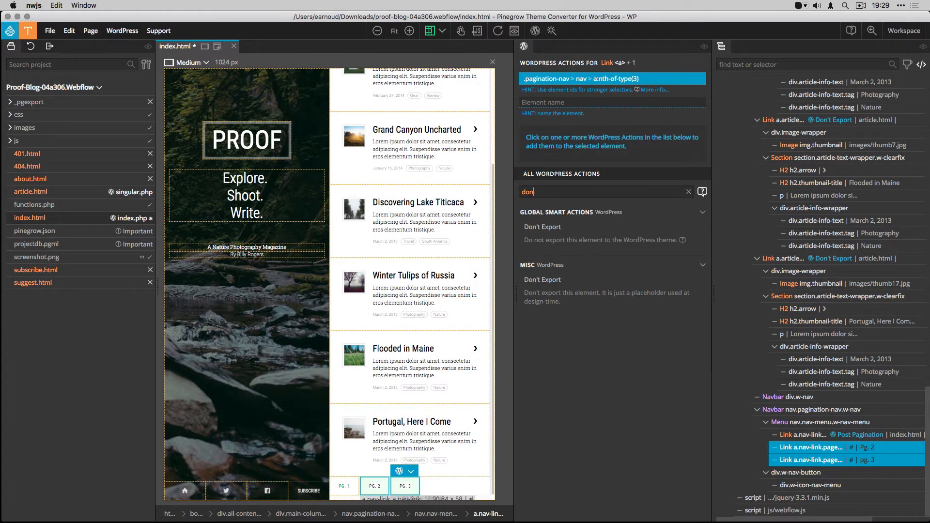
click(541, 226)
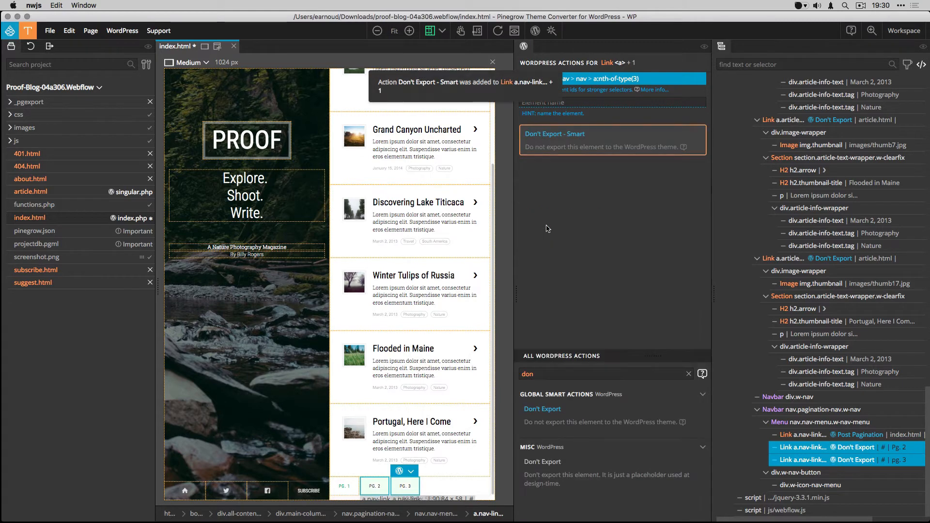
click(801, 434)
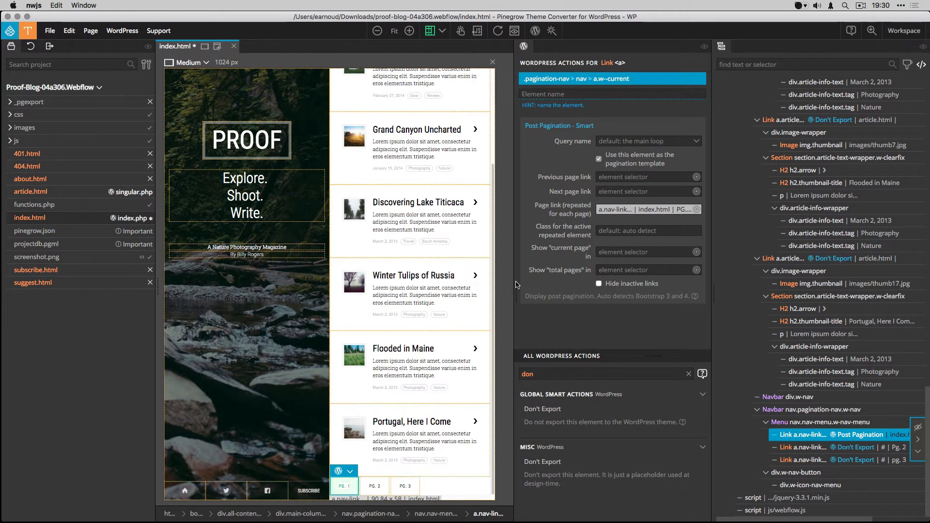
- Save the page and export the whole theme to WordPress
click(49, 30)
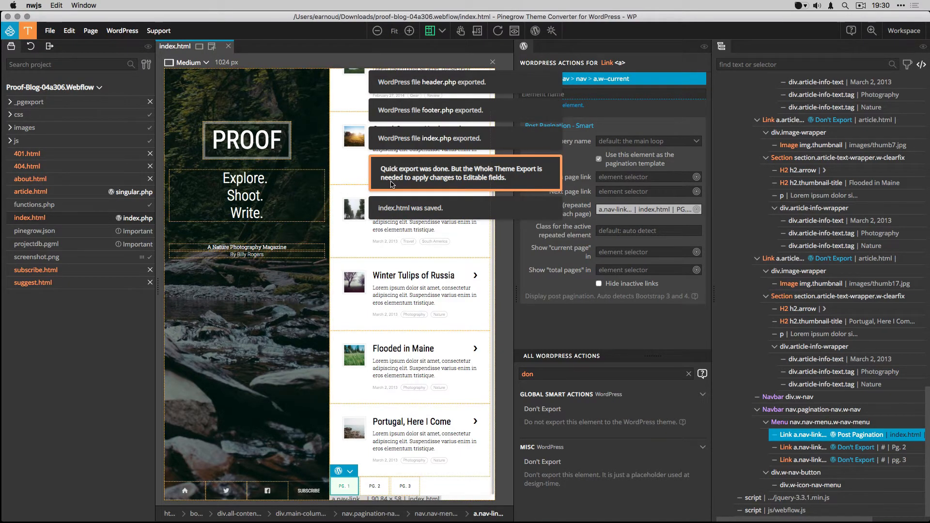
click(122, 30)
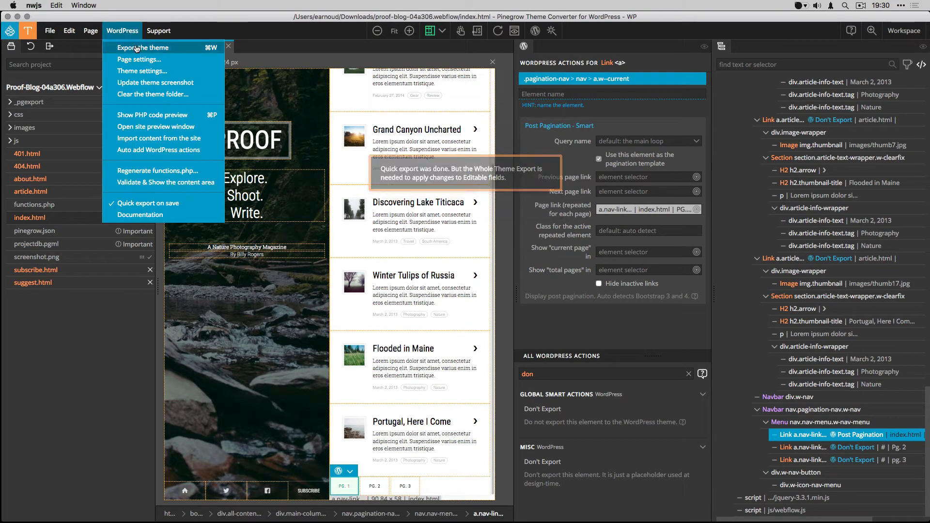
click(143, 48)
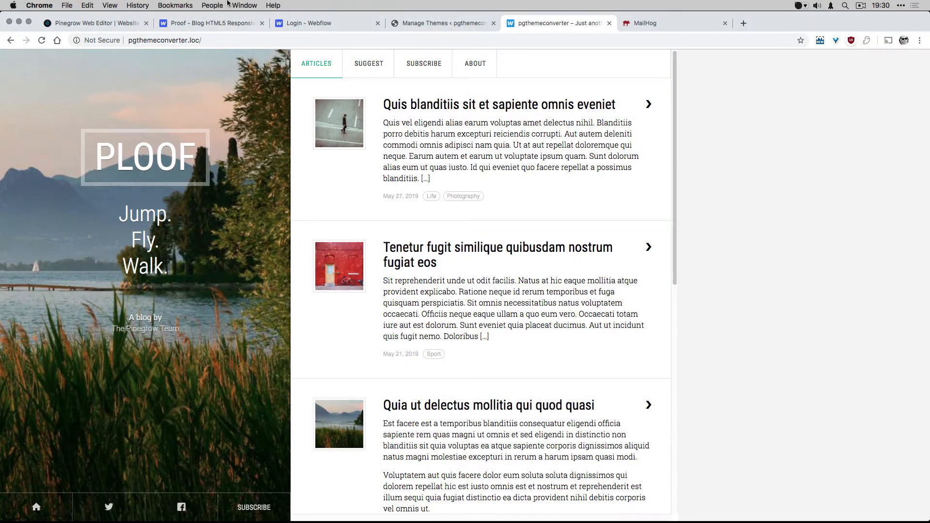
- Page to the second page of posts via PG. 2 and back to the first via PG. 1
click(26, 41)
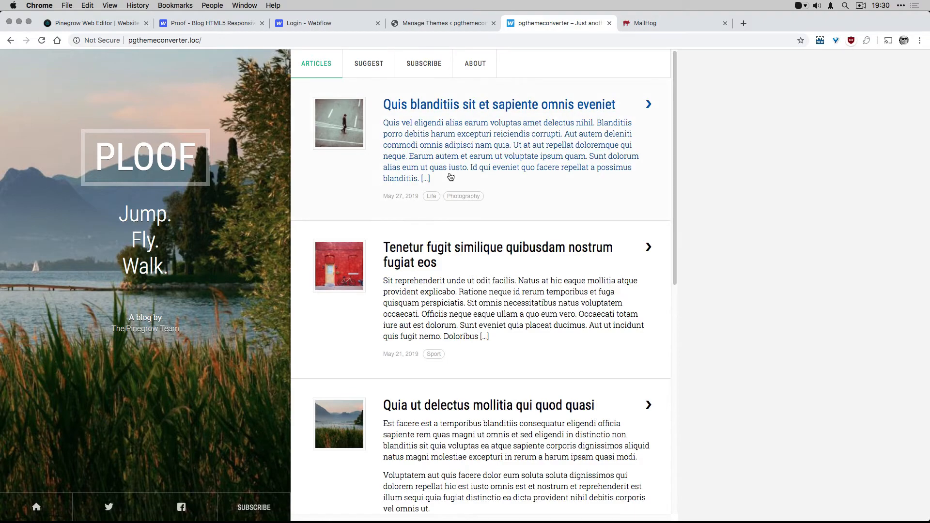
scroll(down, 3)
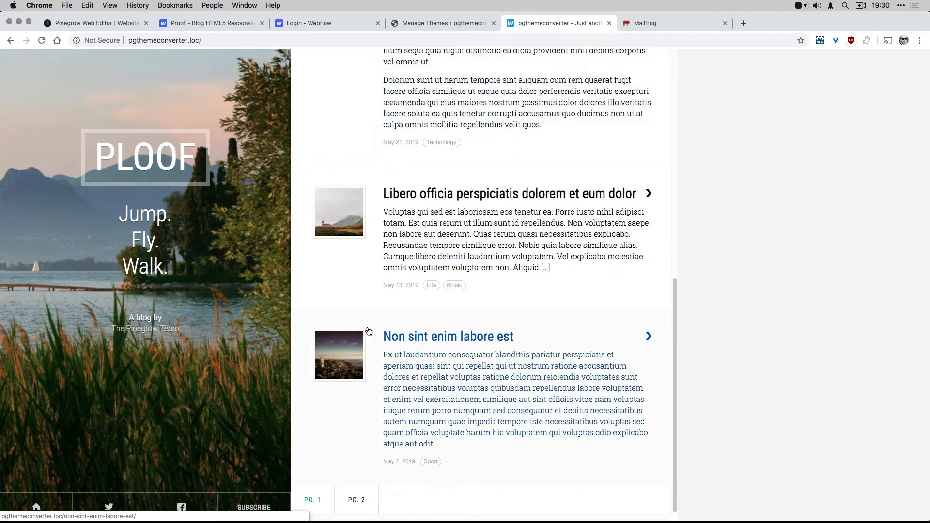
click(355, 500)
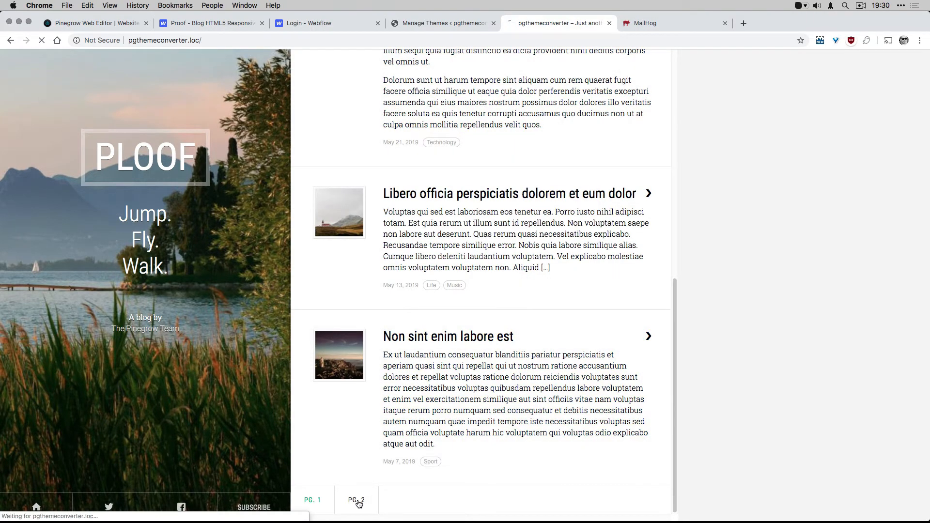
click(356, 499)
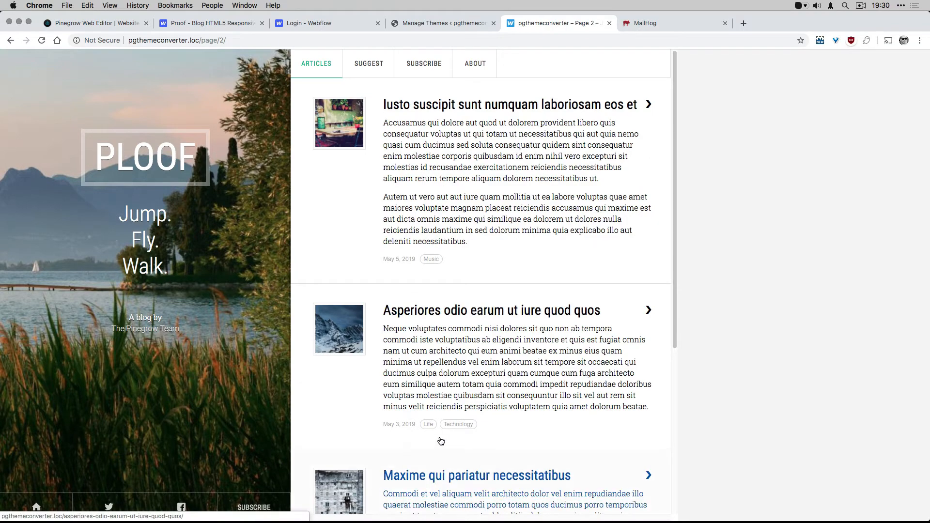
scroll(down, 3)
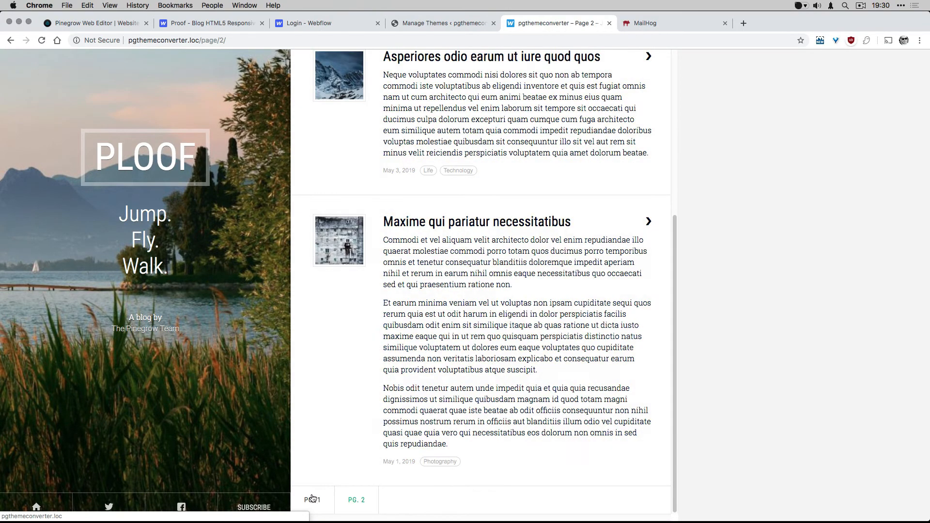
click(310, 500)
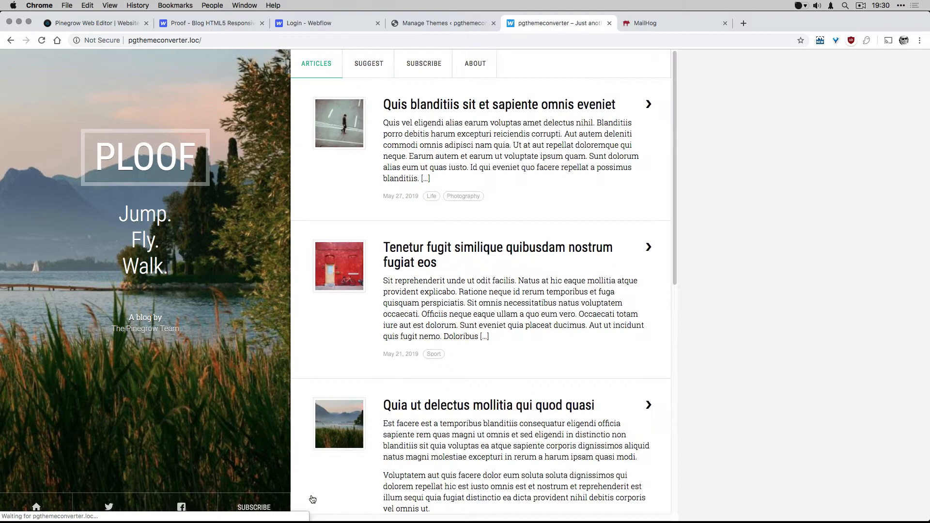
scroll(down, 3)
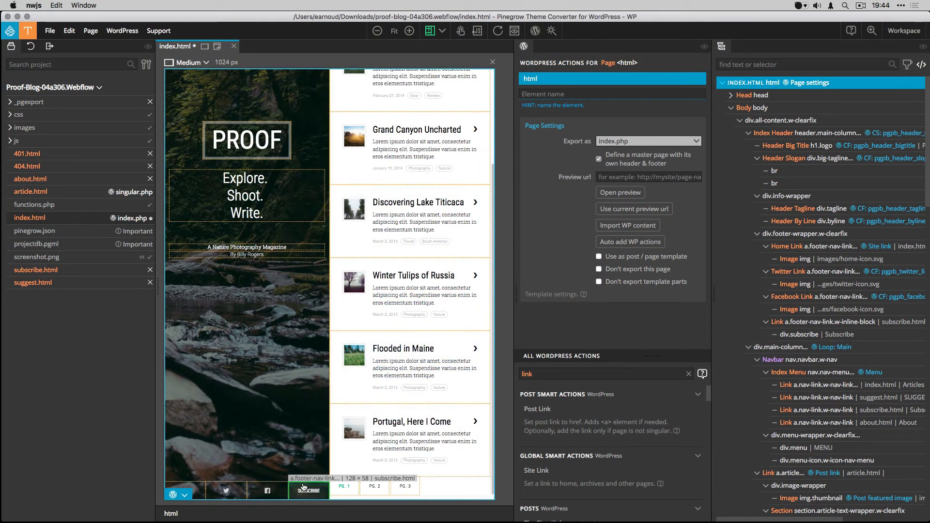
- Give the subscribe link a Customizer Field pgpb_subscribepage, labelled Subscribe Page, set to Select & load page
click(308, 490)
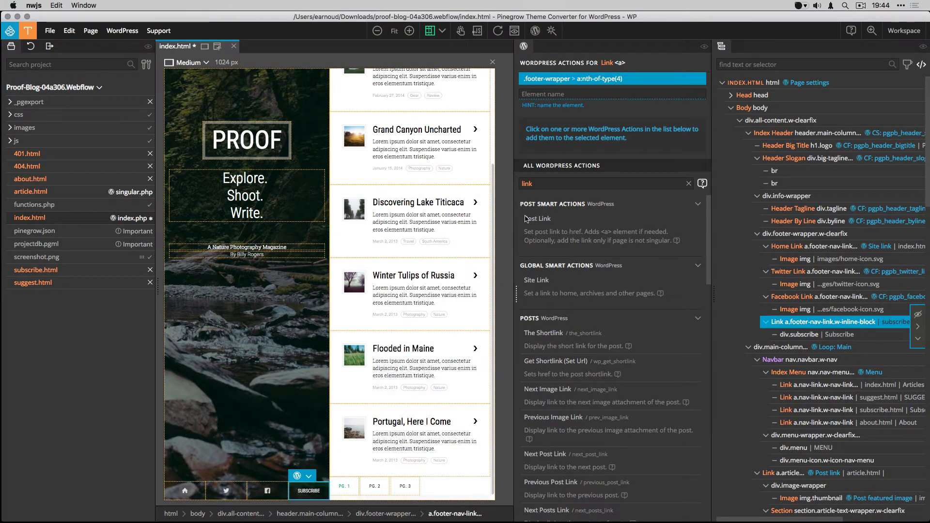
text(cust)
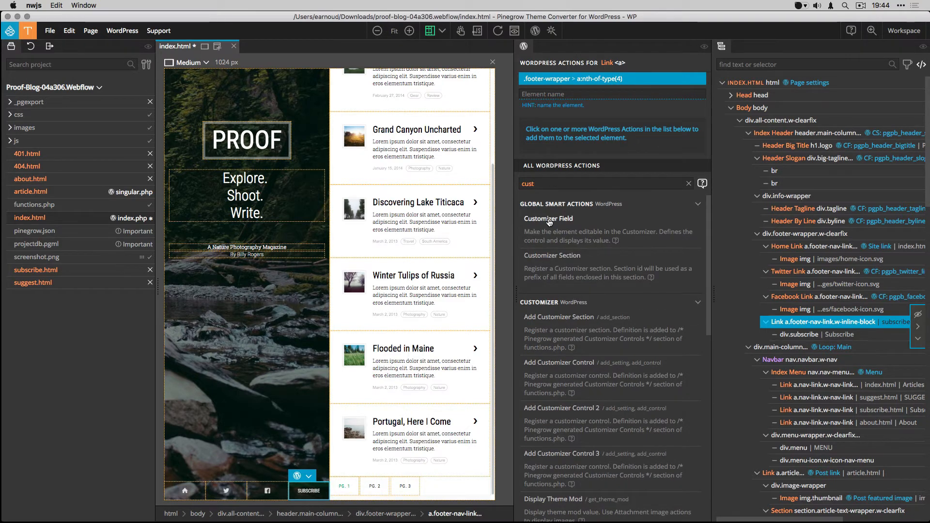
click(548, 218)
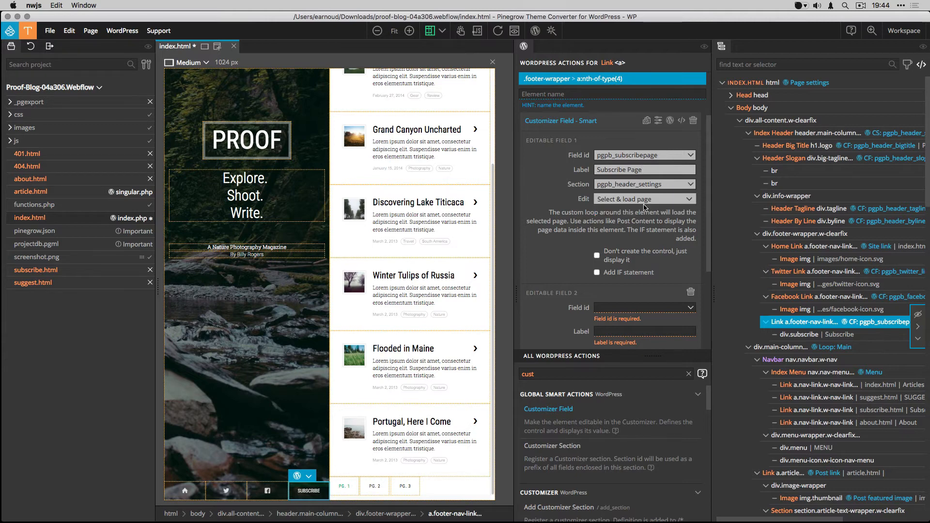
click(643, 199)
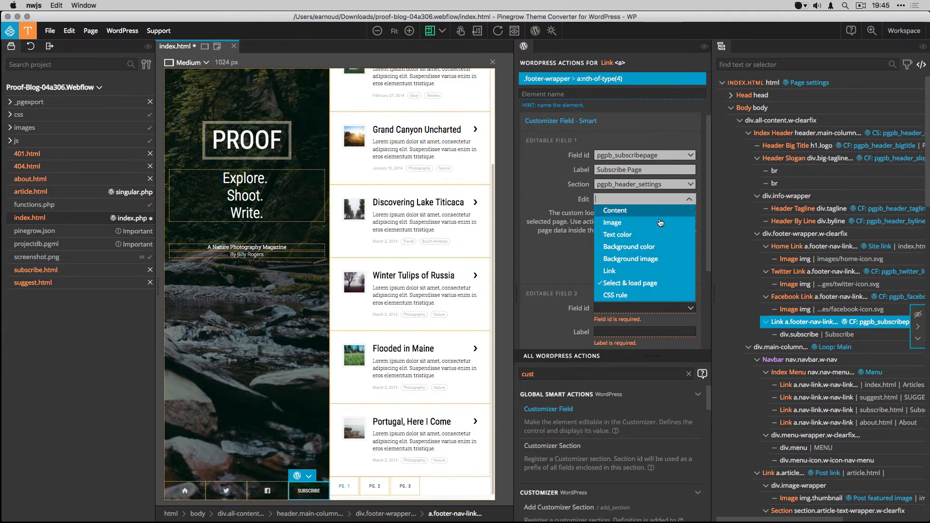
mouse_move(628, 283)
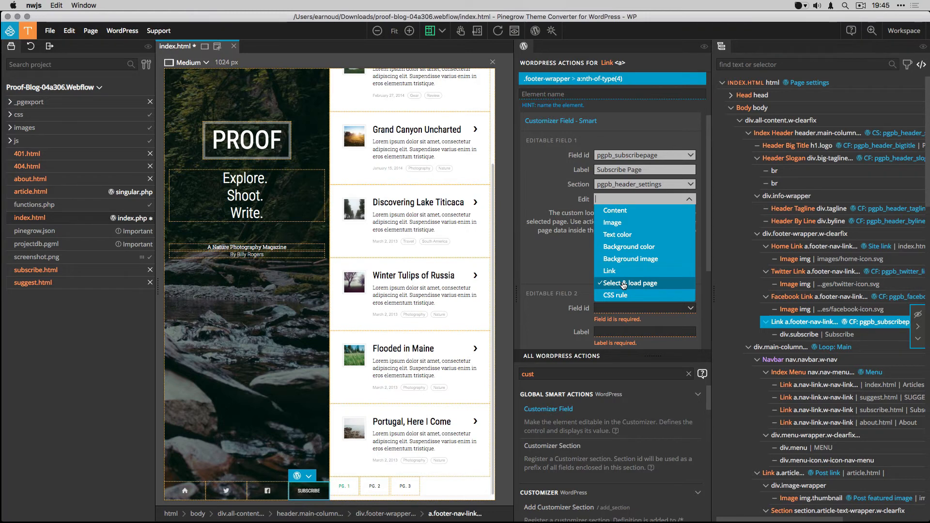
click(630, 283)
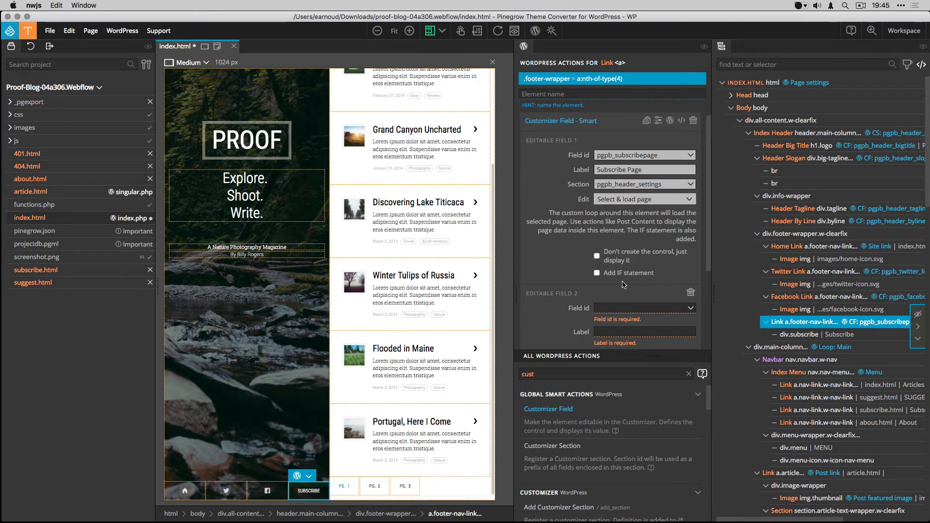
mouse_move(609, 307)
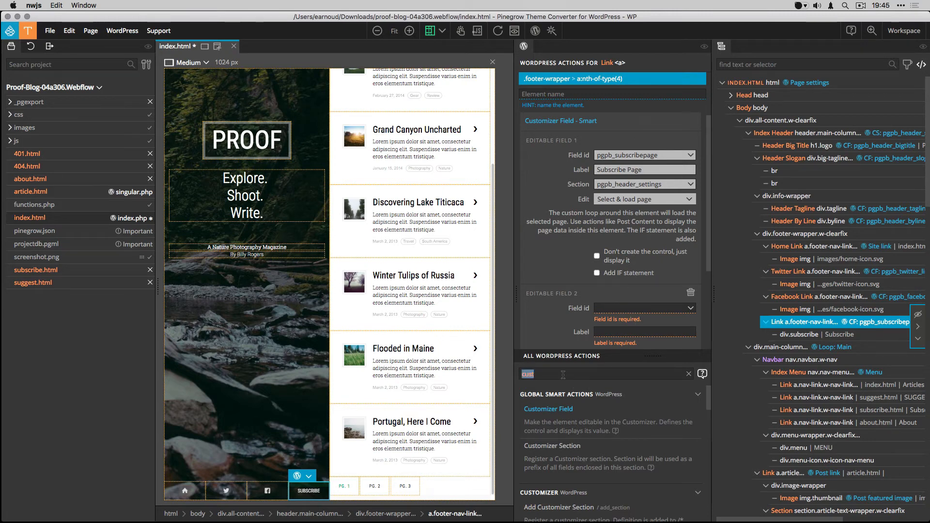
text(post)
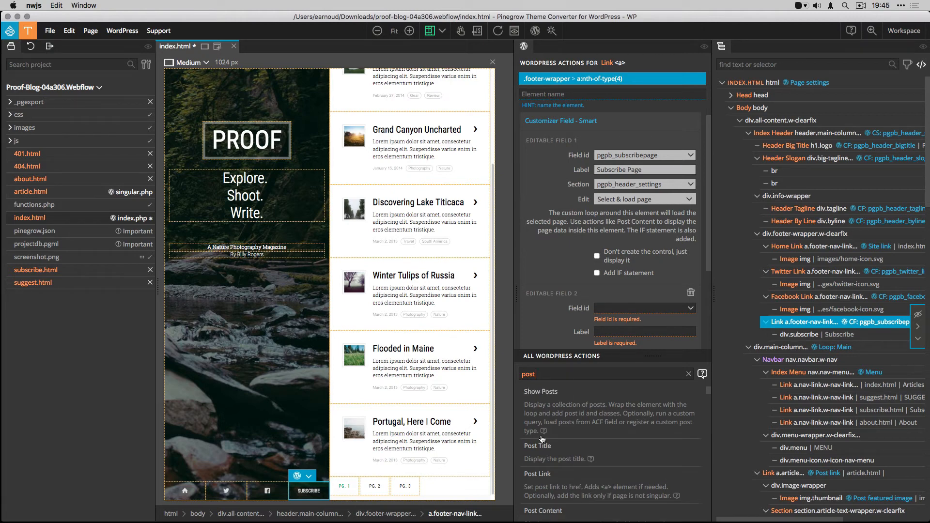
click(537, 474)
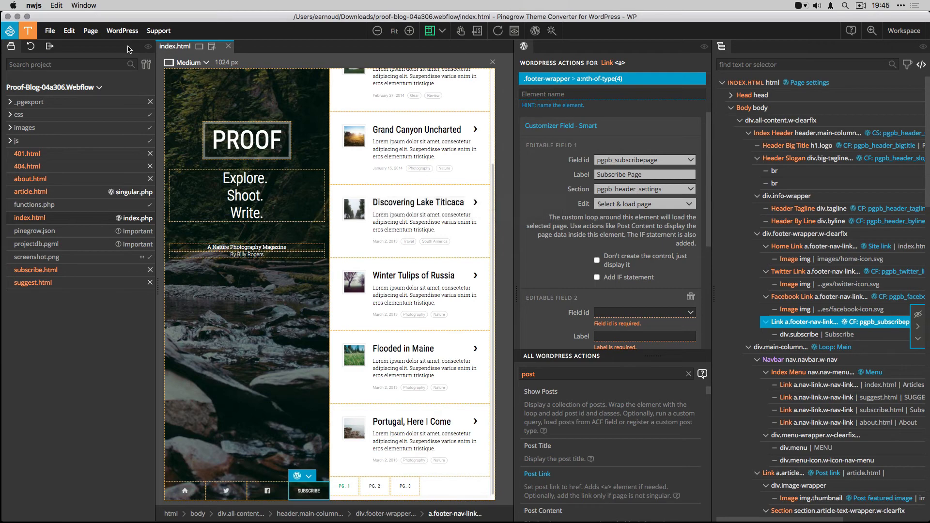
- In the WordPress customizer, set the theme's Subscribe Page to Subscribe and publish the change
click(441, 22)
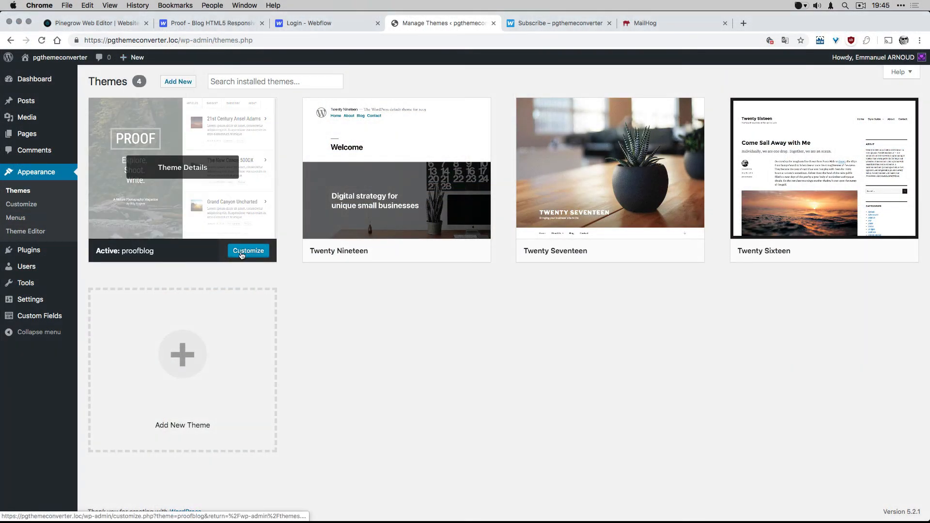
click(248, 250)
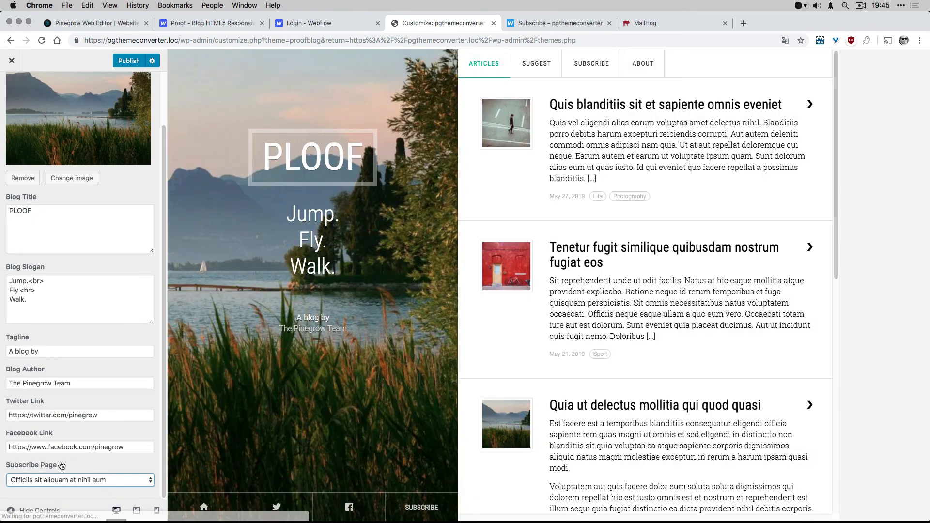
click(79, 479)
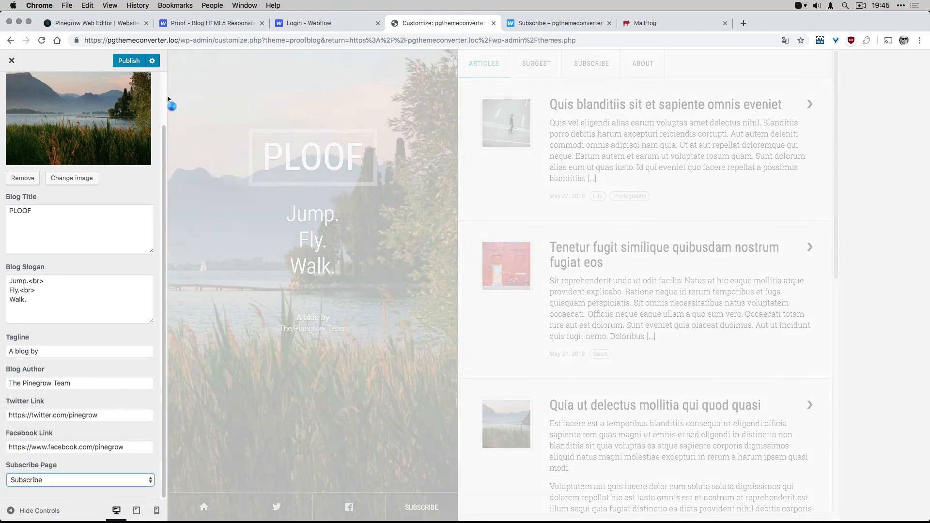
click(128, 60)
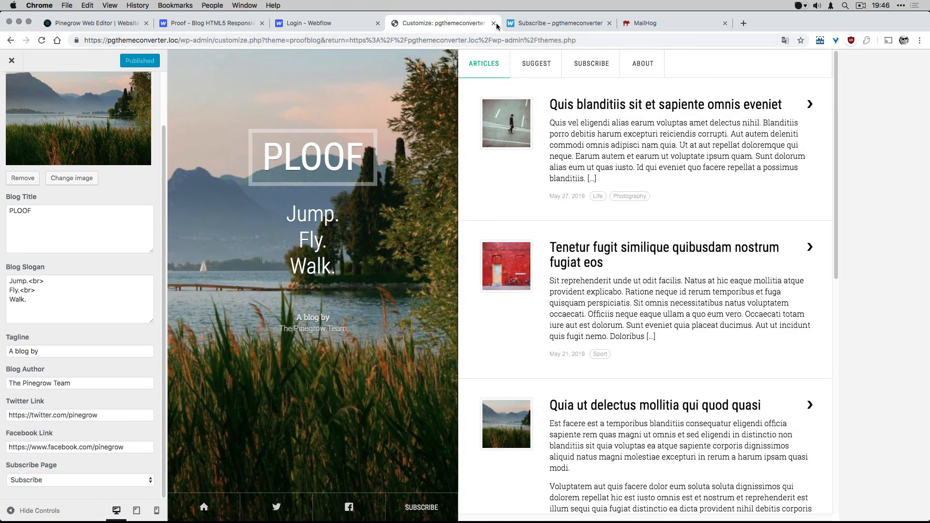
- Switch to the site tab and follow the link to confirm the Subscribe page opens
click(558, 23)
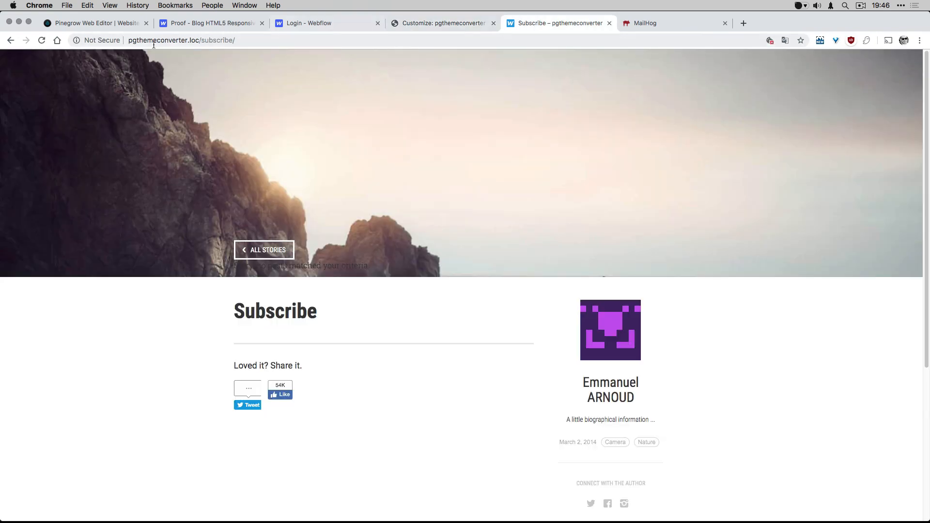
click(264, 249)
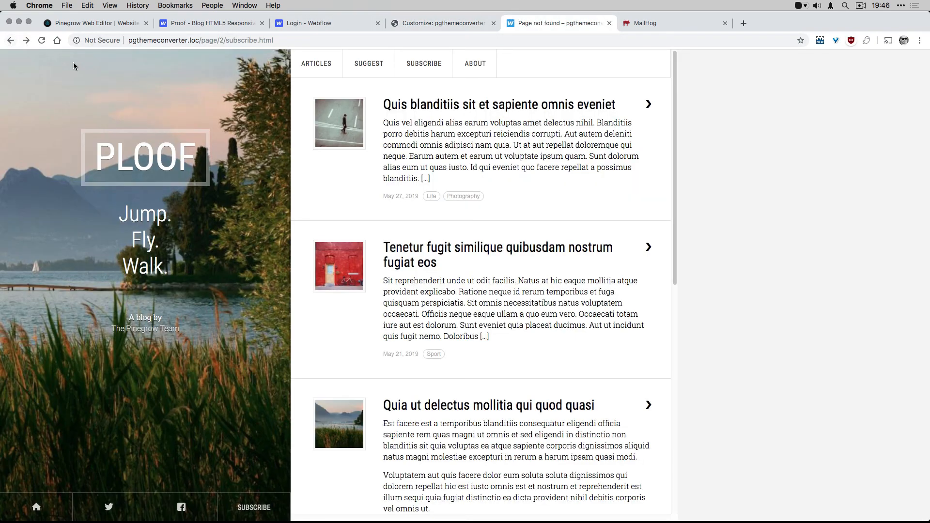